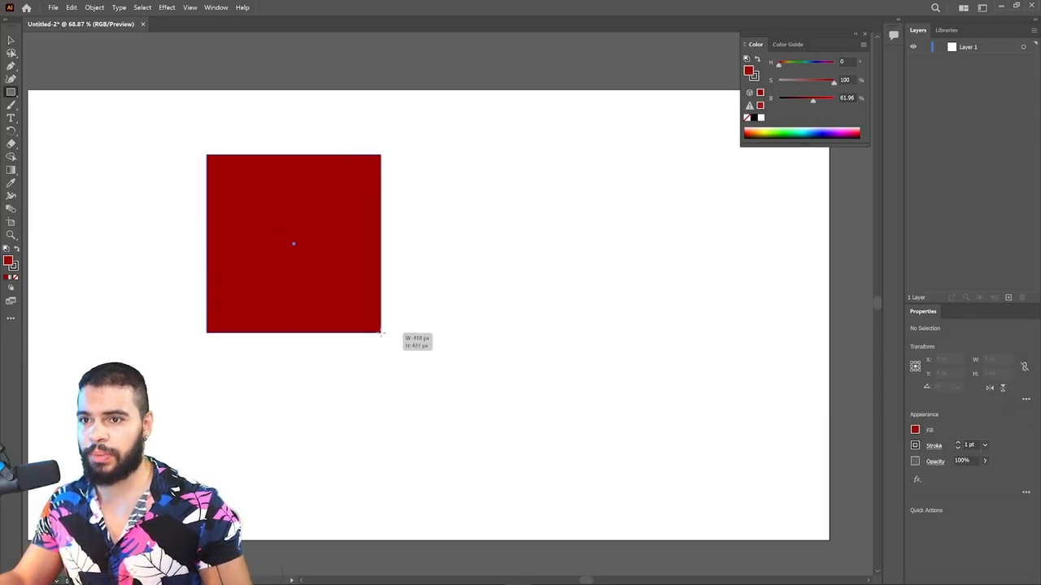
Step: Draw a square and an overlapping circle on the Illustrator artboard
drag(341, 219, 562, 443)
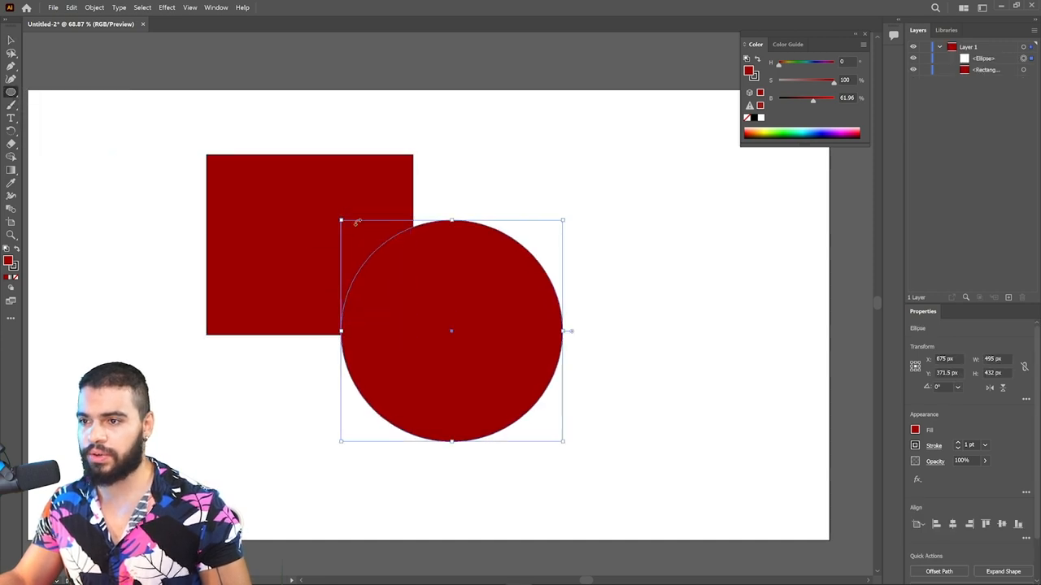
drag(452, 332, 436, 368)
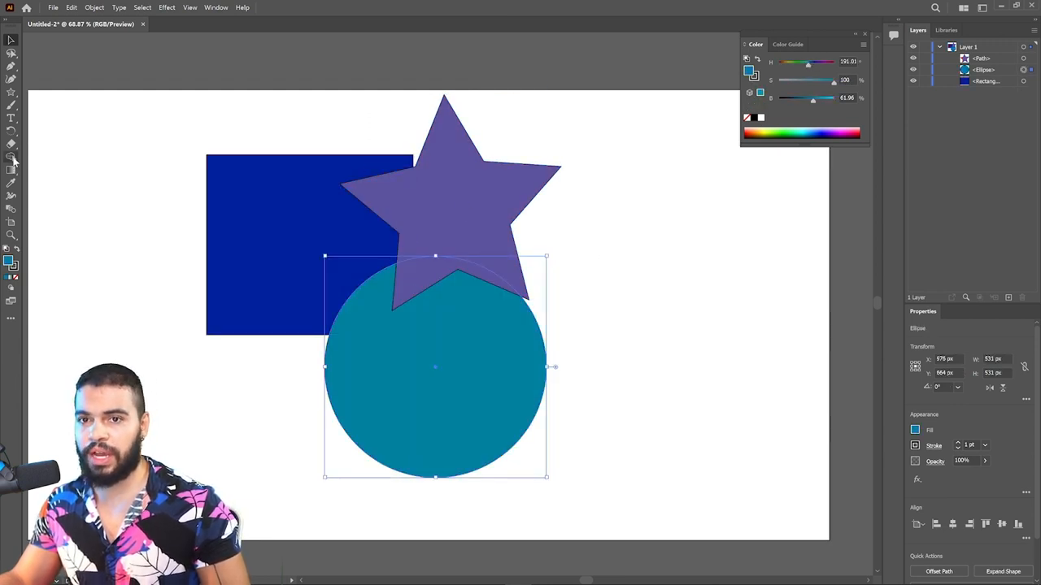
mouse_move(12, 160)
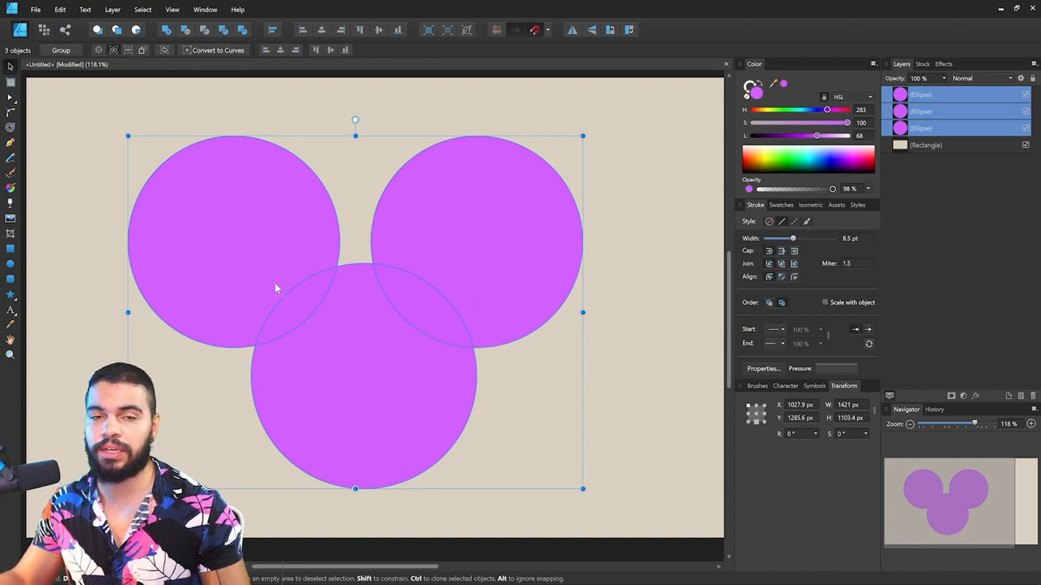
mouse_move(165, 29)
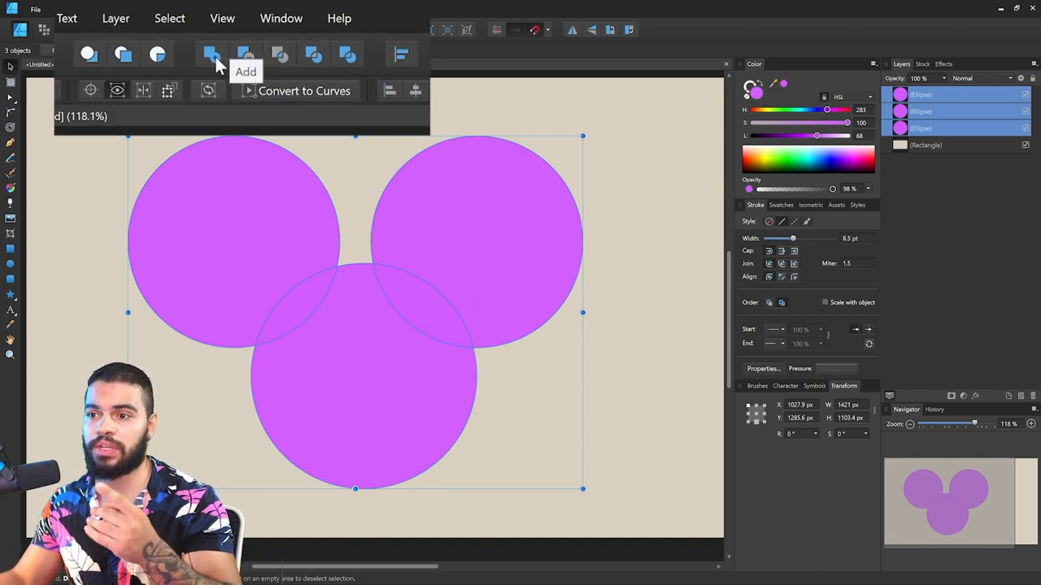
click(212, 55)
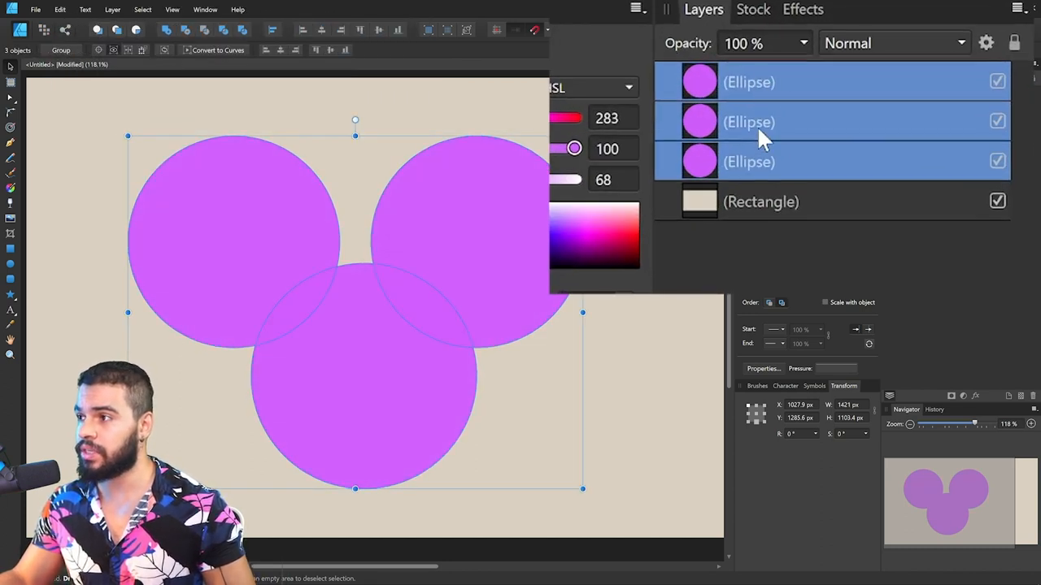
mouse_move(667, 160)
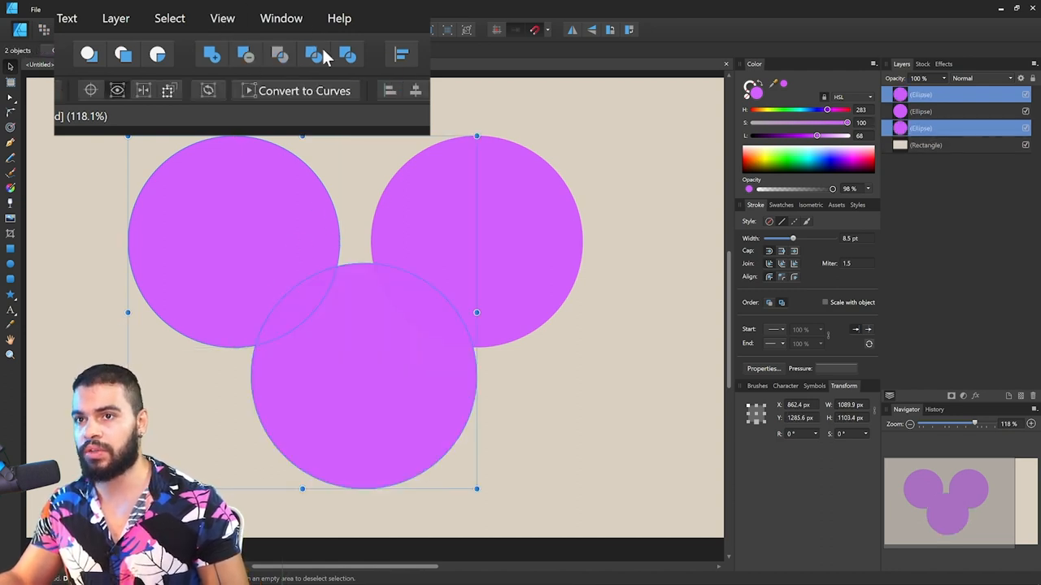
mouse_move(444, 198)
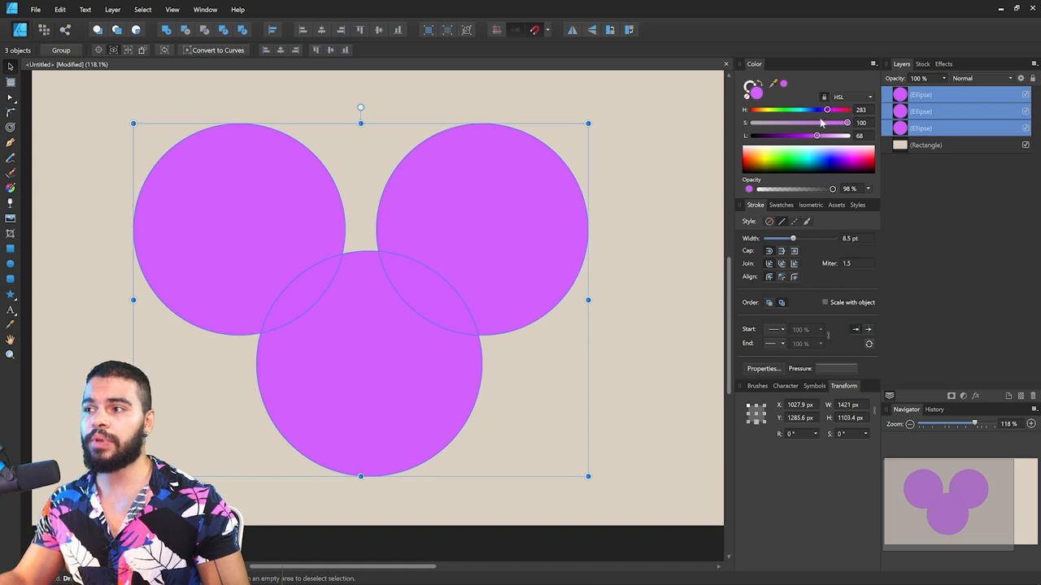
mouse_move(228, 74)
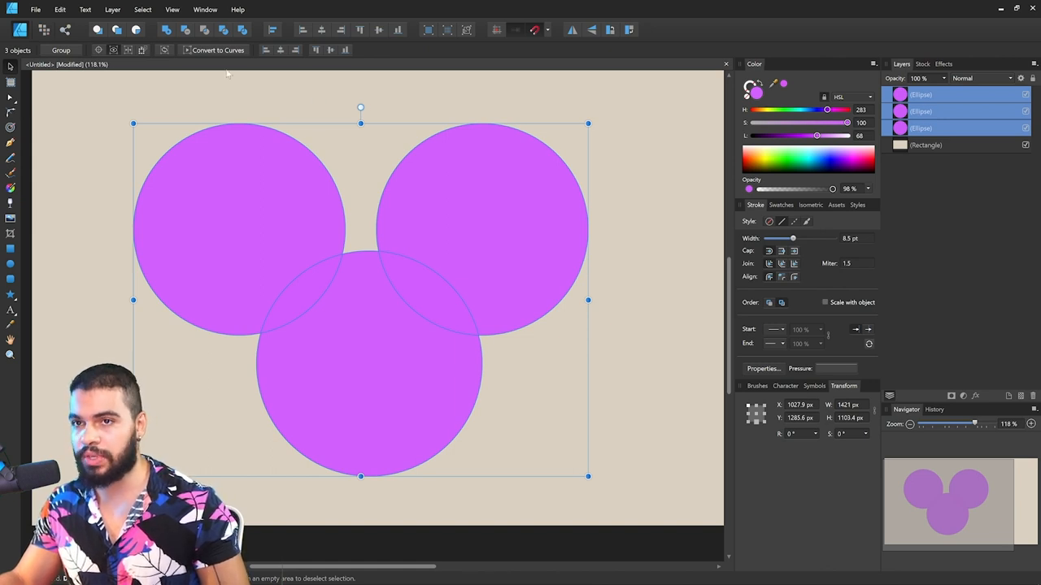
Step: Make a live compound from the three circles via Layer > Create Compound
click(112, 10)
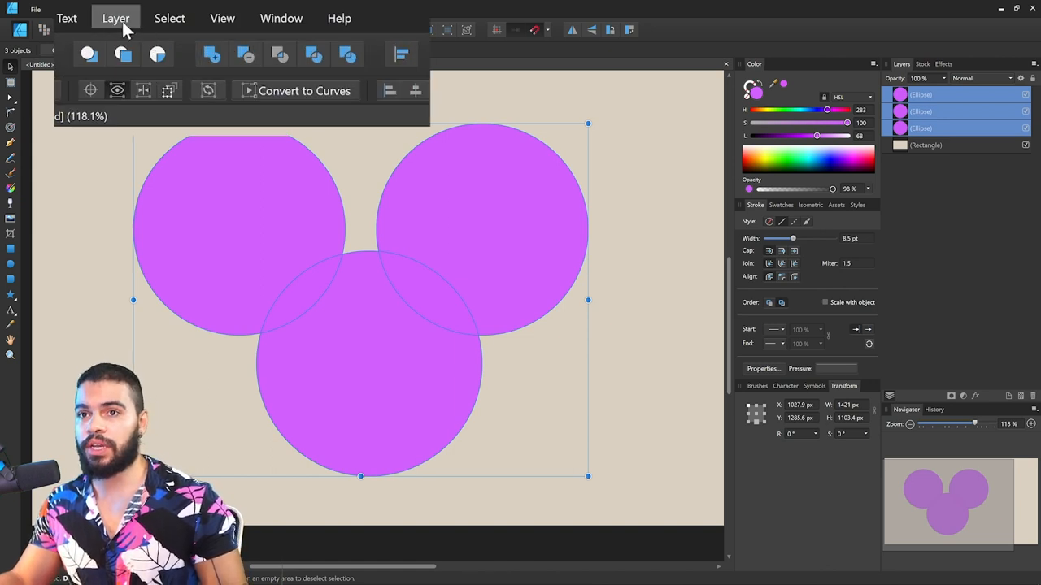
click(115, 18)
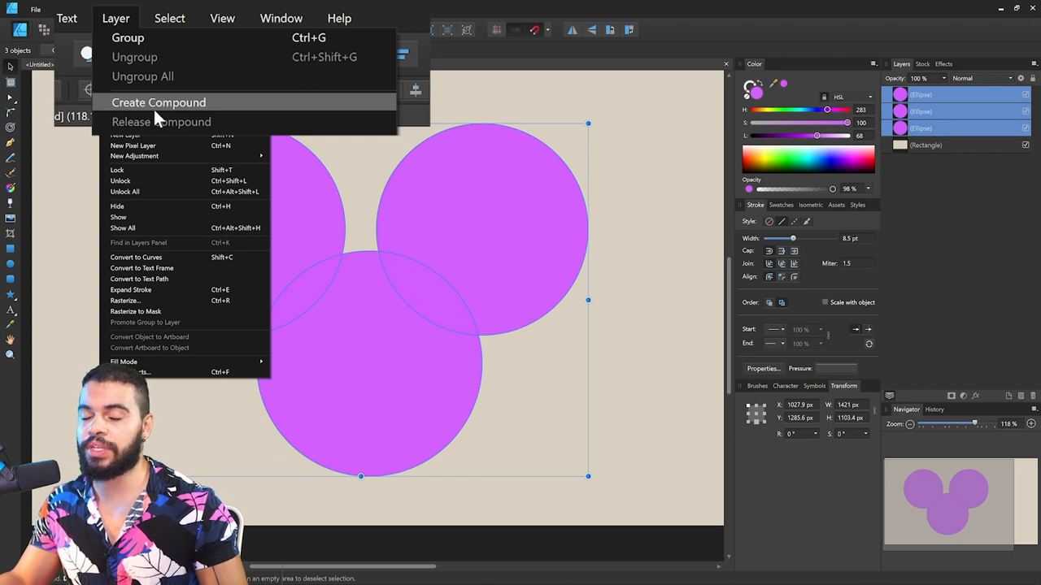
click(158, 101)
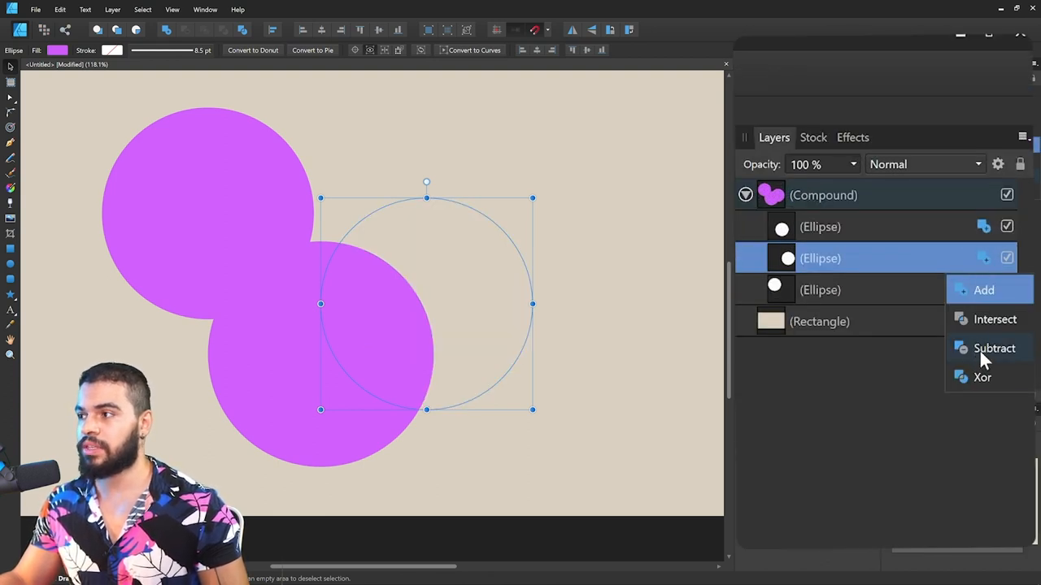
Step: Set one ellipse and the new star to Subtract so they cut away from the compound
click(994, 348)
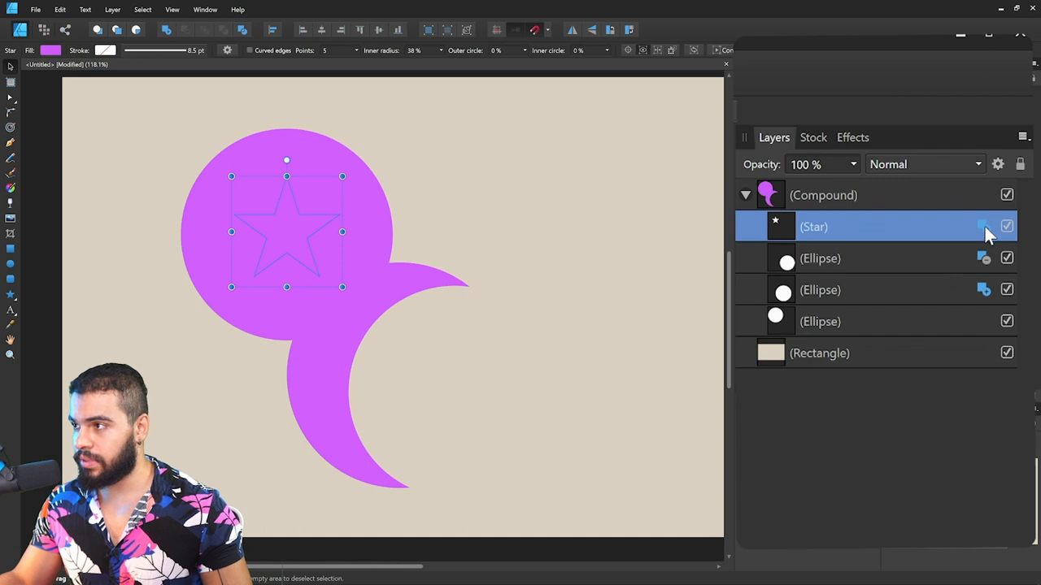
click(983, 226)
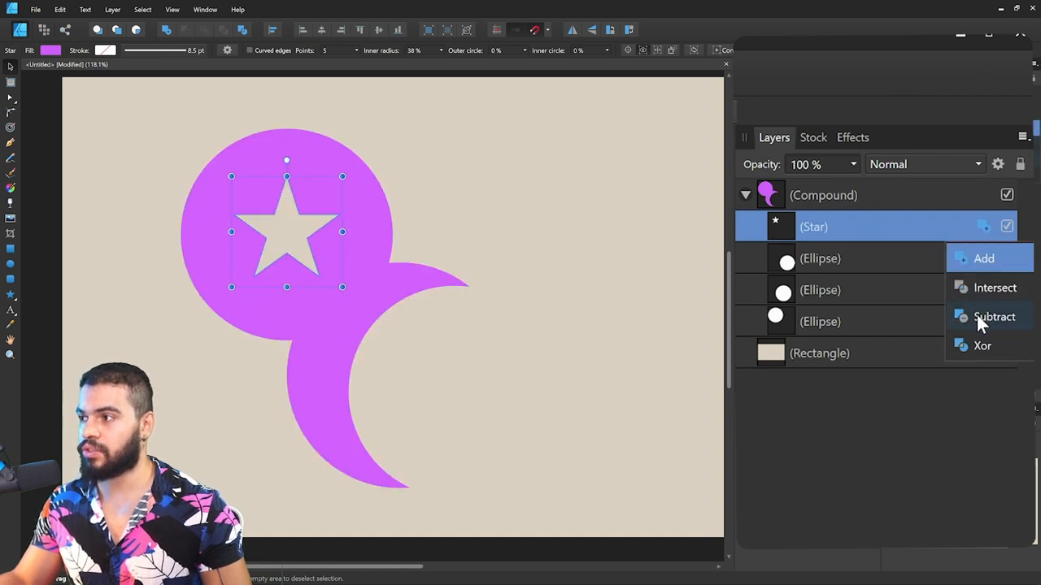
click(994, 316)
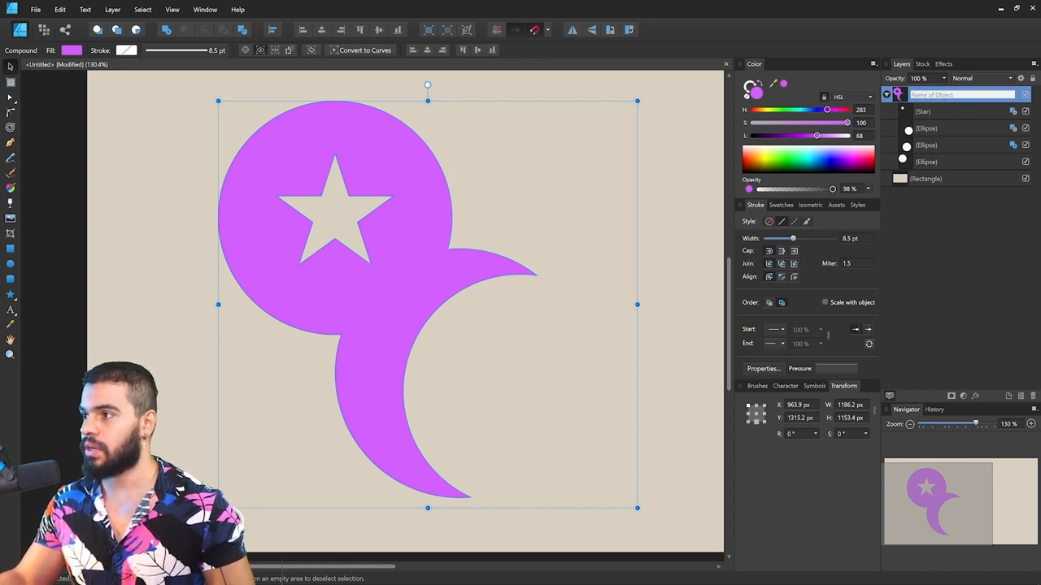
Step: Rename the compound MAIN-SHAPE-EDITABLE and drag out a duplicate copy beside it
text(MAIN-SHAPE-EDITABLE)
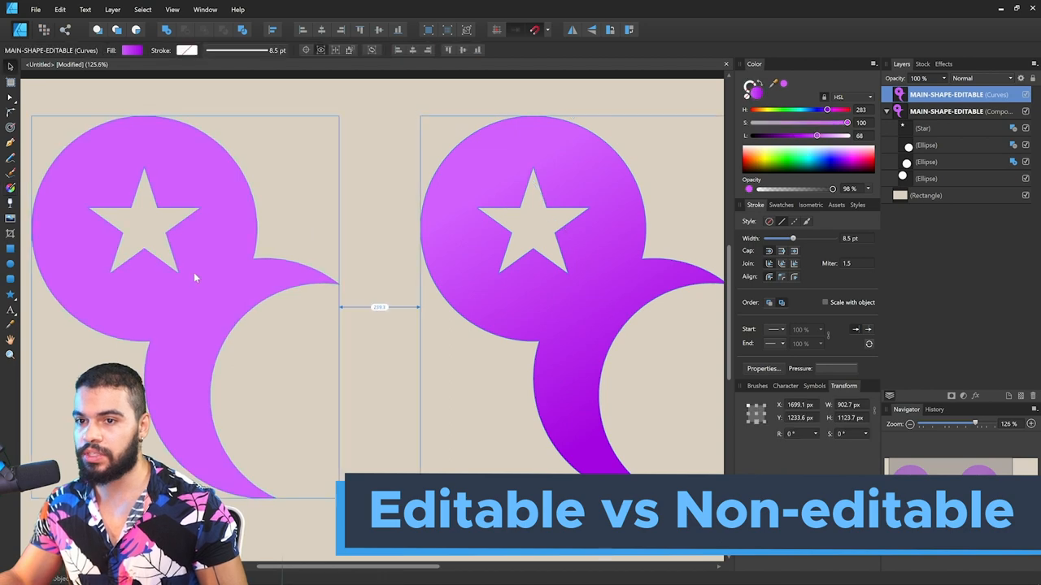
drag(208, 124, 317, 337)
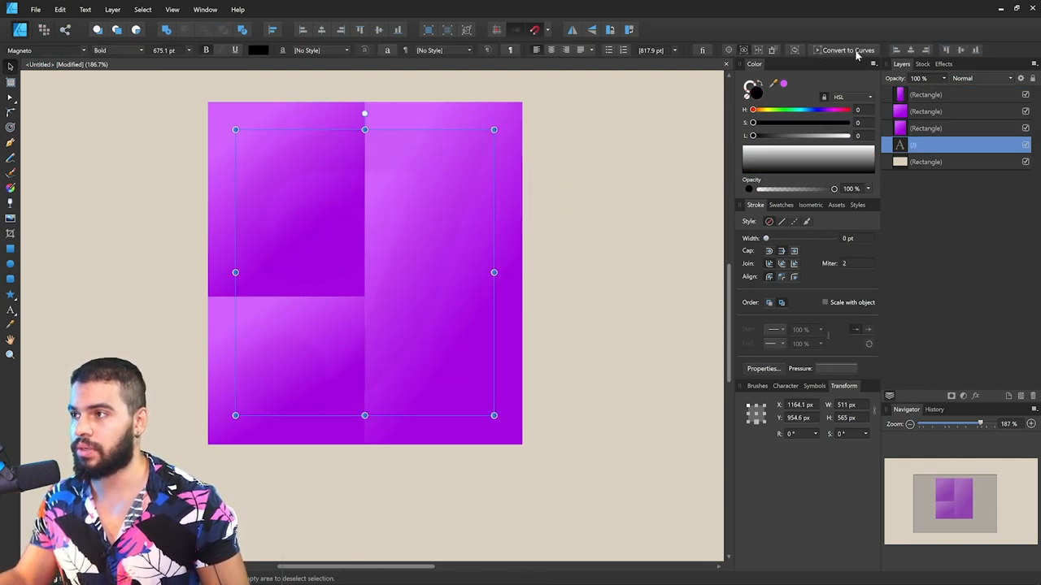
Step: Convert the J to curves and Divide the gradient rectangles along its outline
click(849, 49)
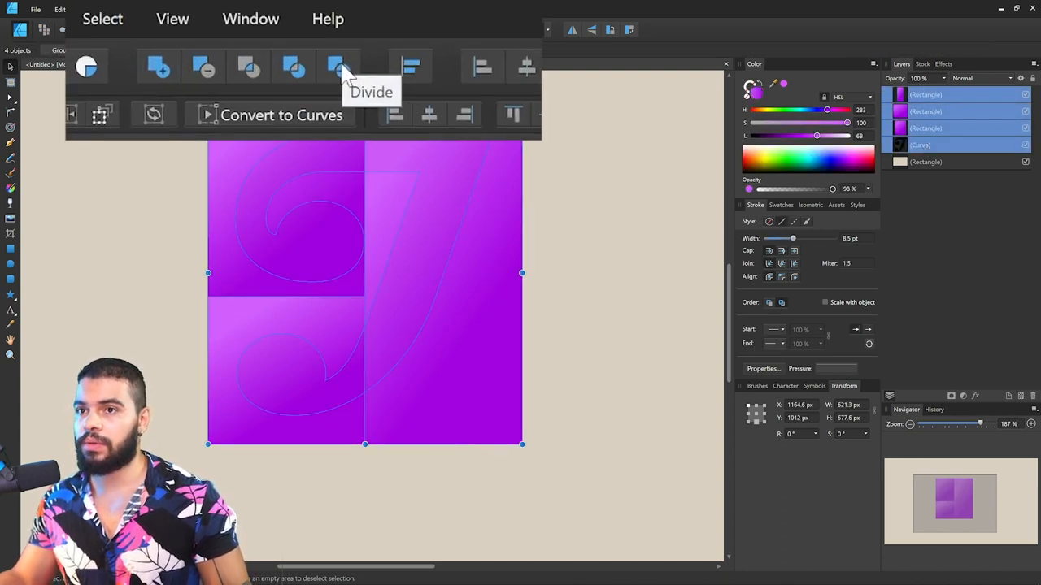
click(335, 65)
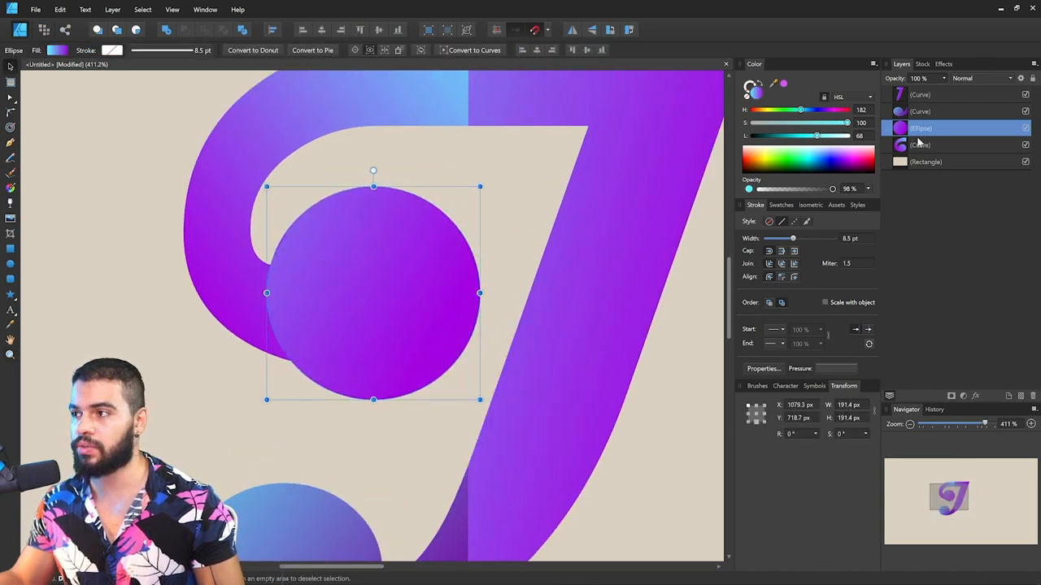
Step: Nest the gradient circle inside the J's curved piece so it is clipped
click(934, 145)
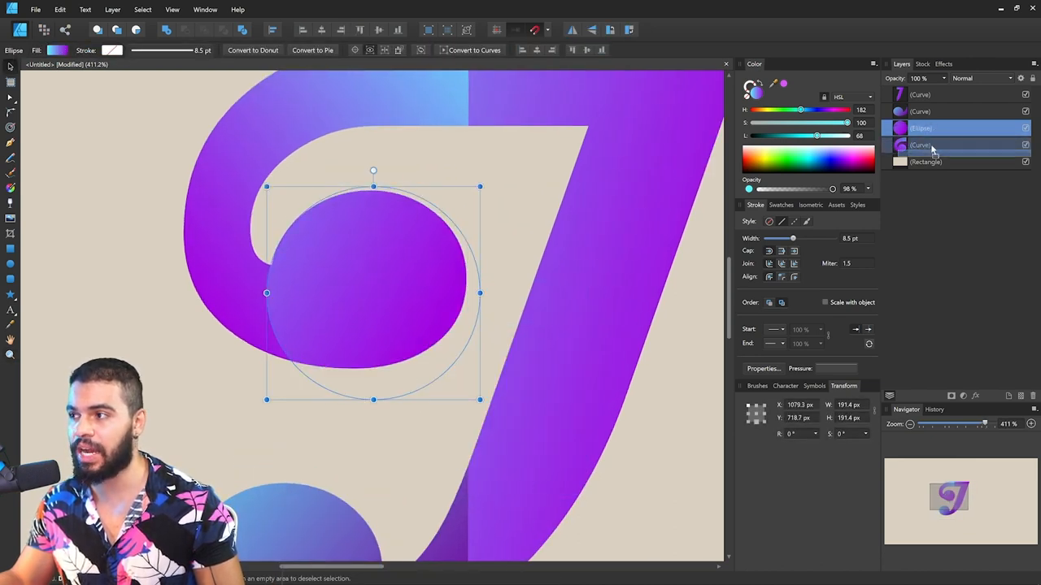